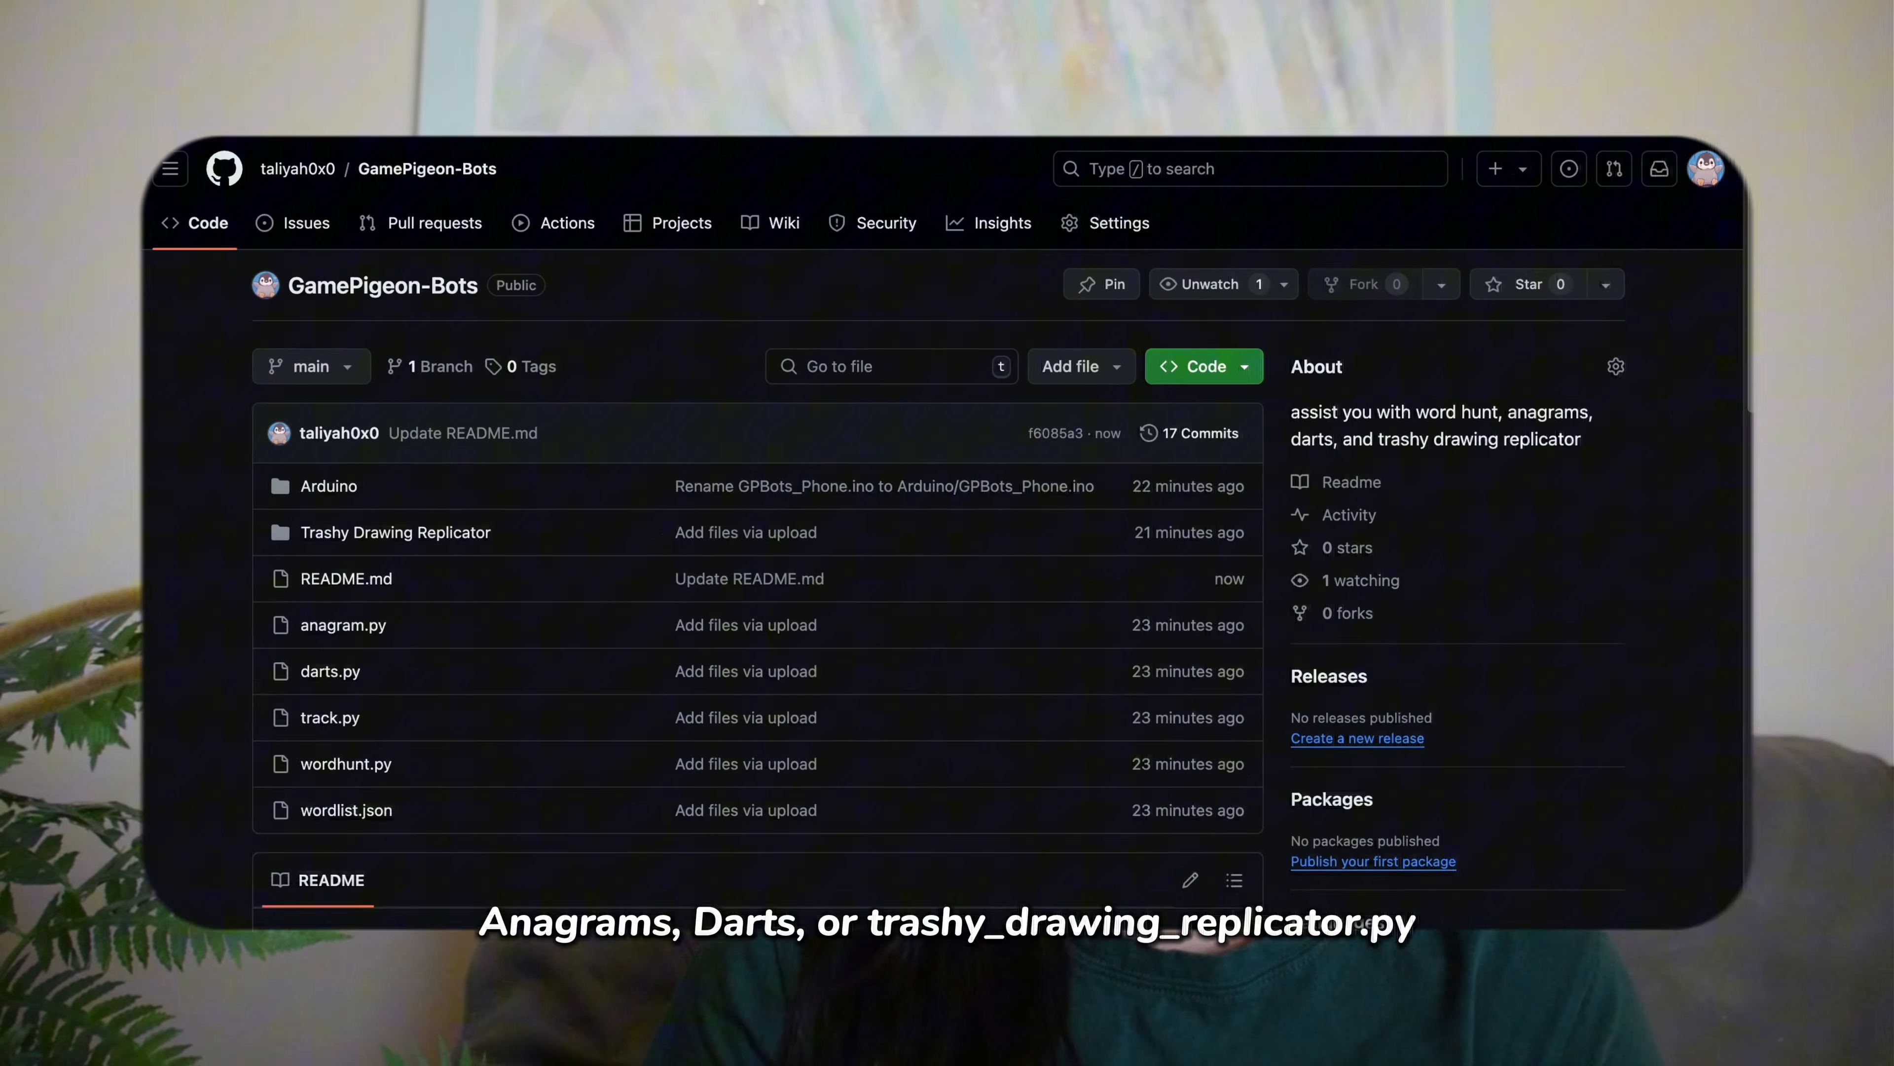
scroll("down", 3)
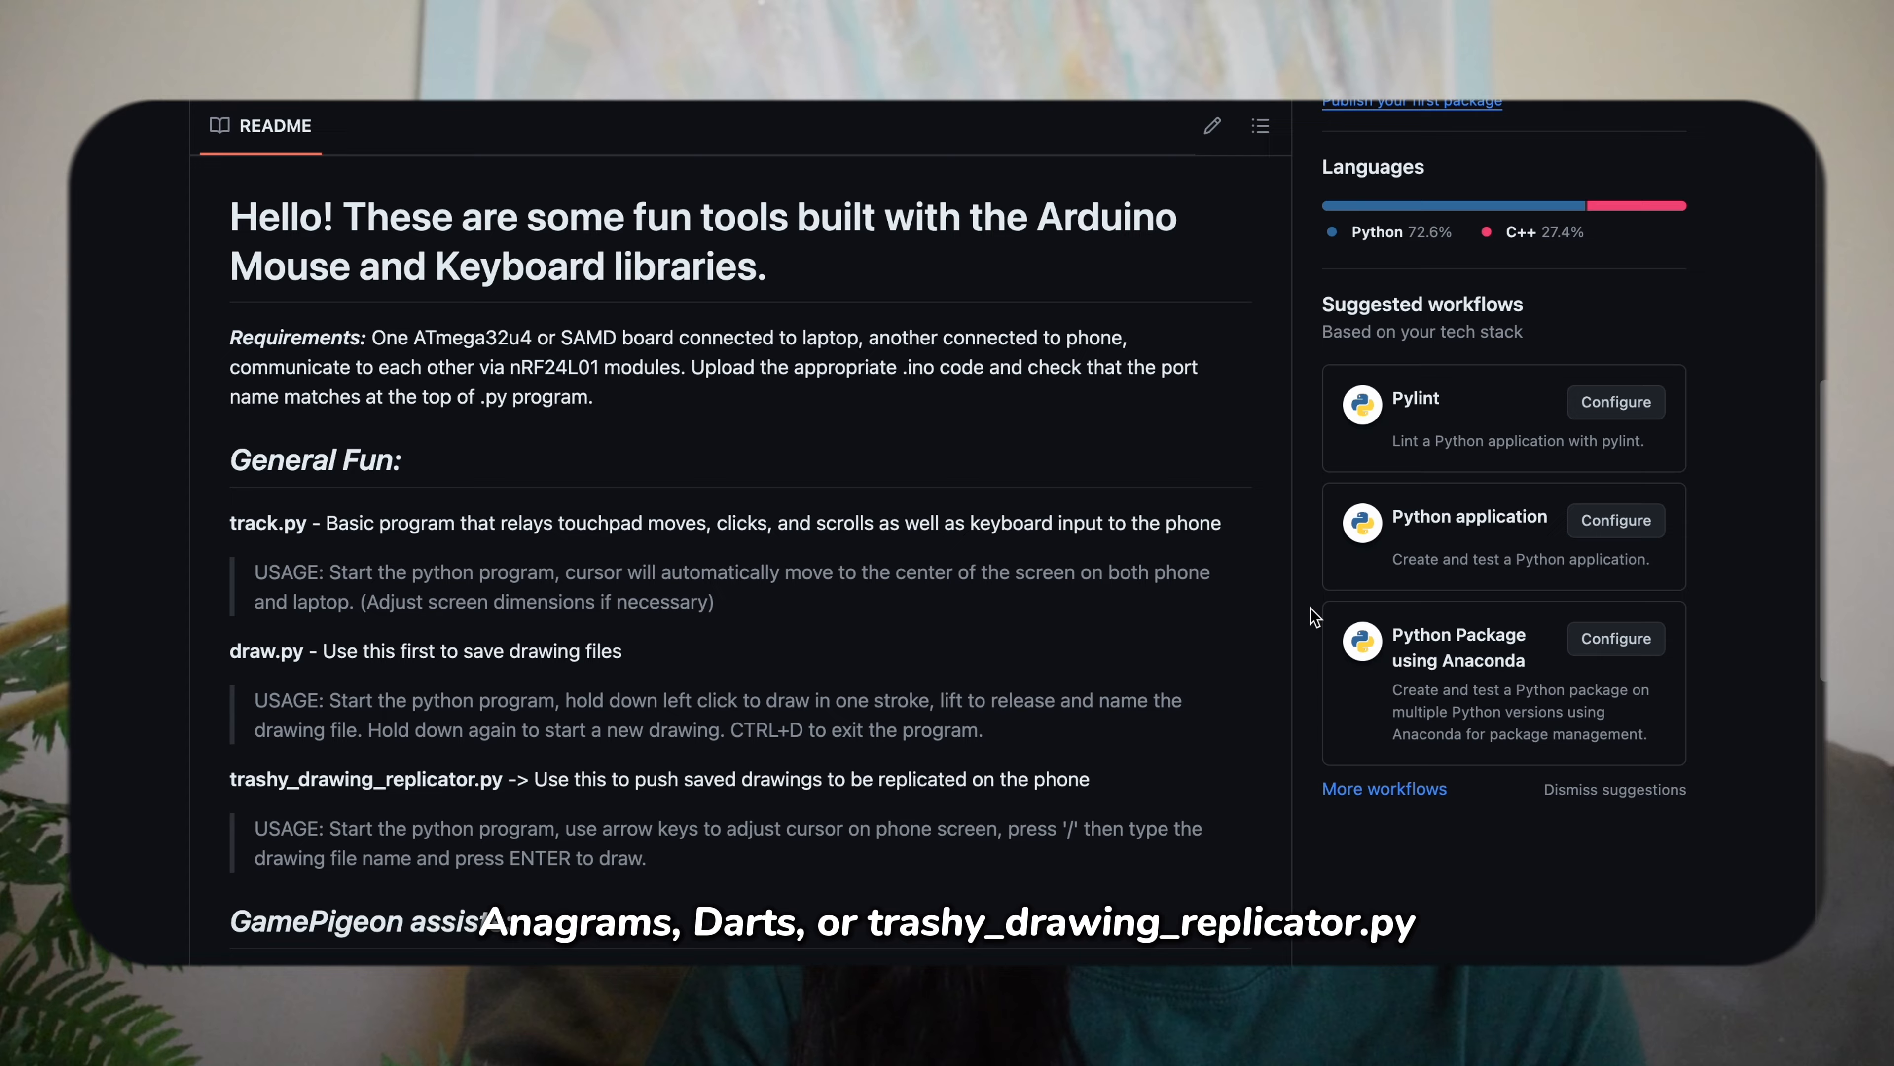
scroll("down", 3)
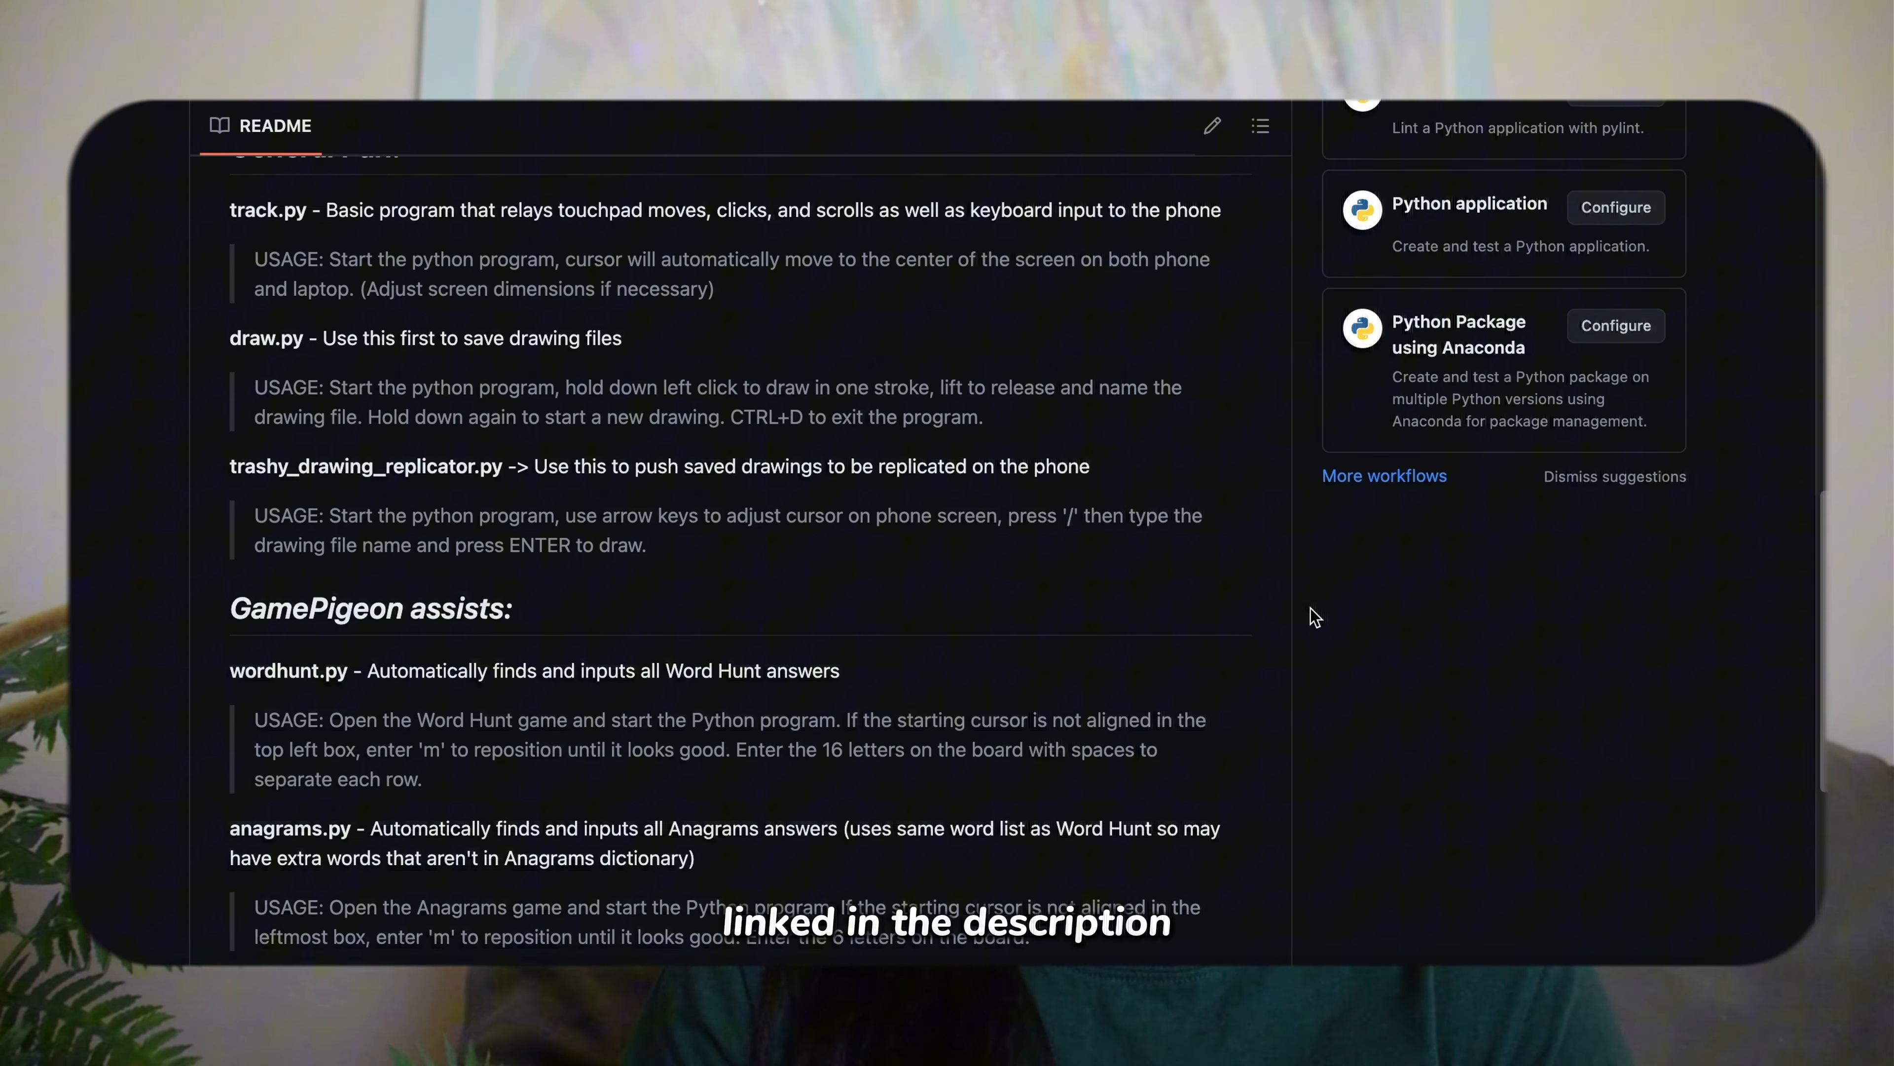